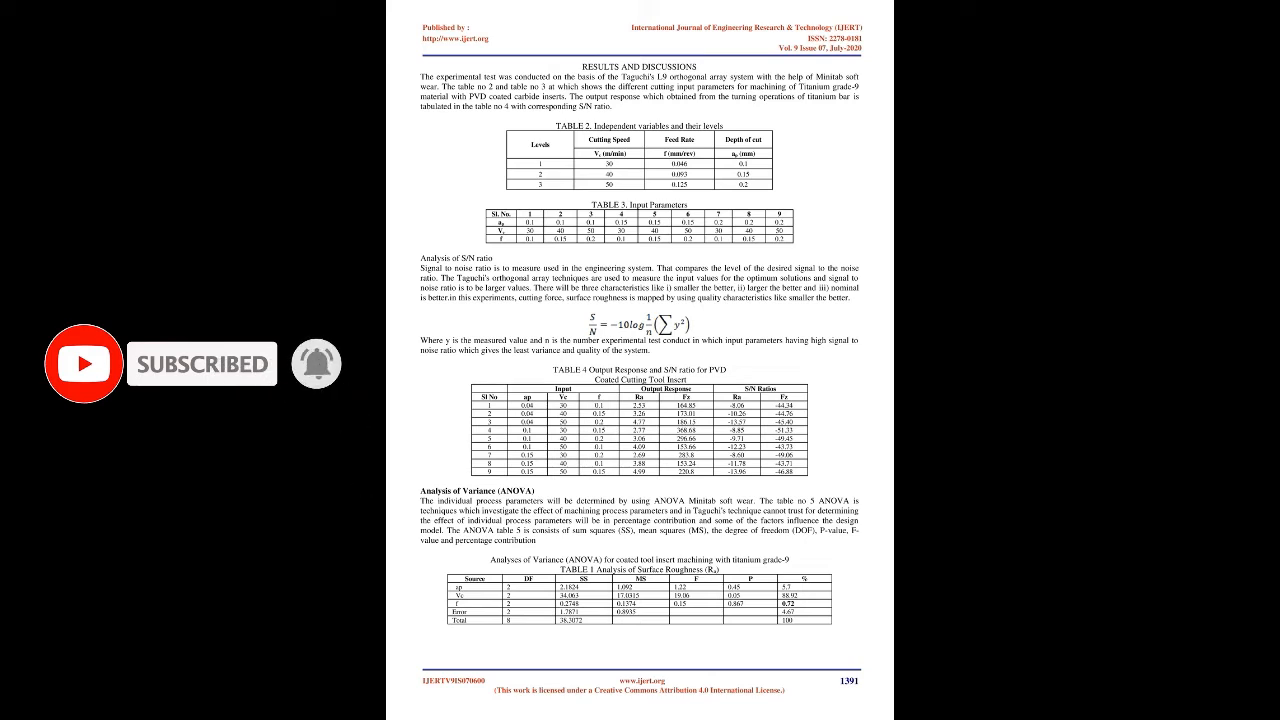
scroll("down", 3)
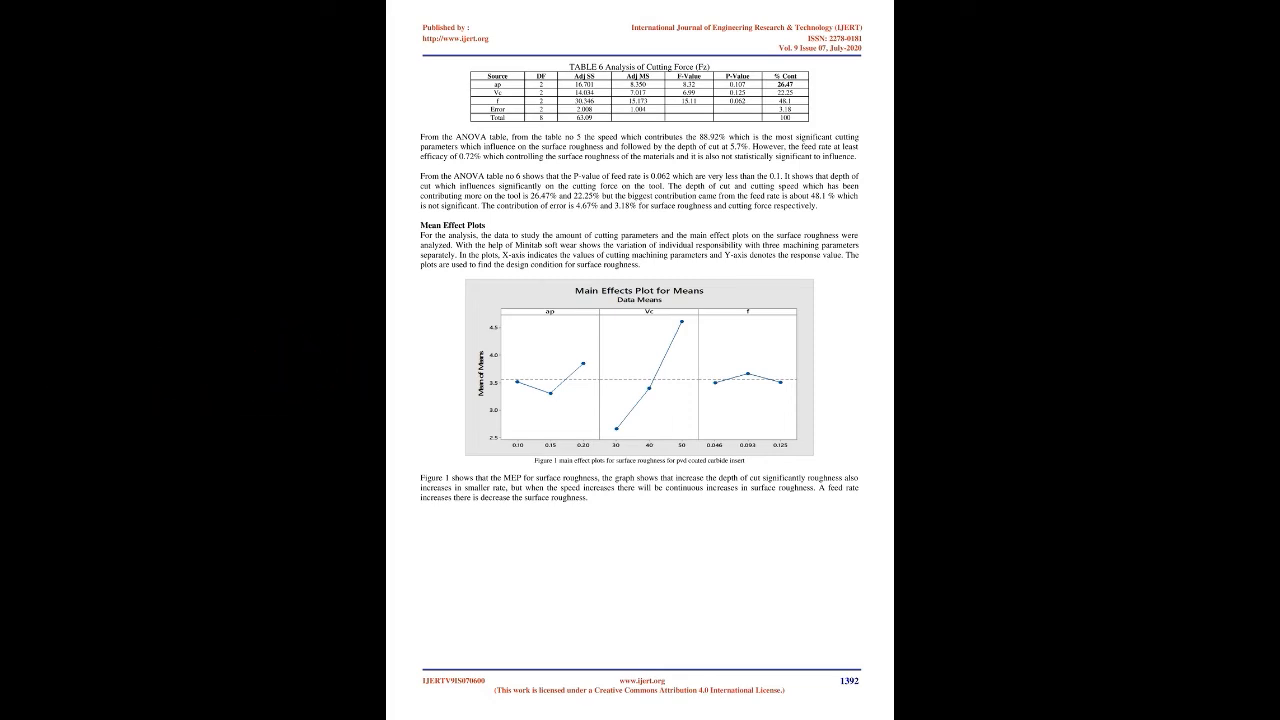
scroll("down", 3)
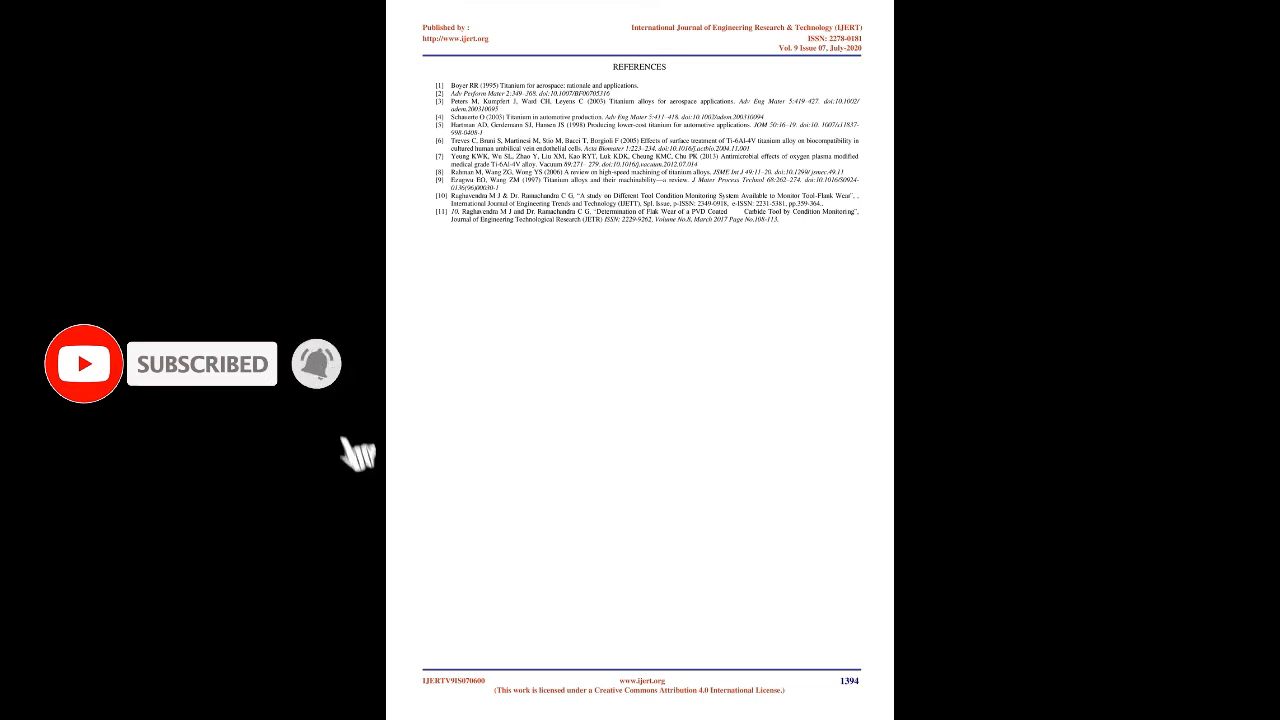